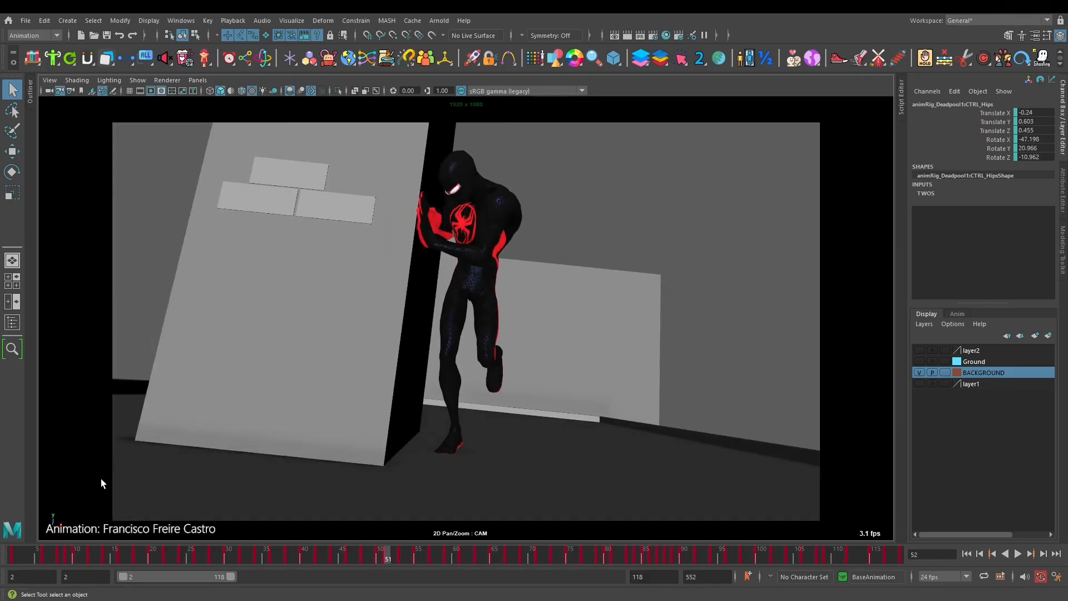
Attach the animated character to the CAM camera at the assigned key times
{"action": "left_click", "coordinate": [432, 547]}
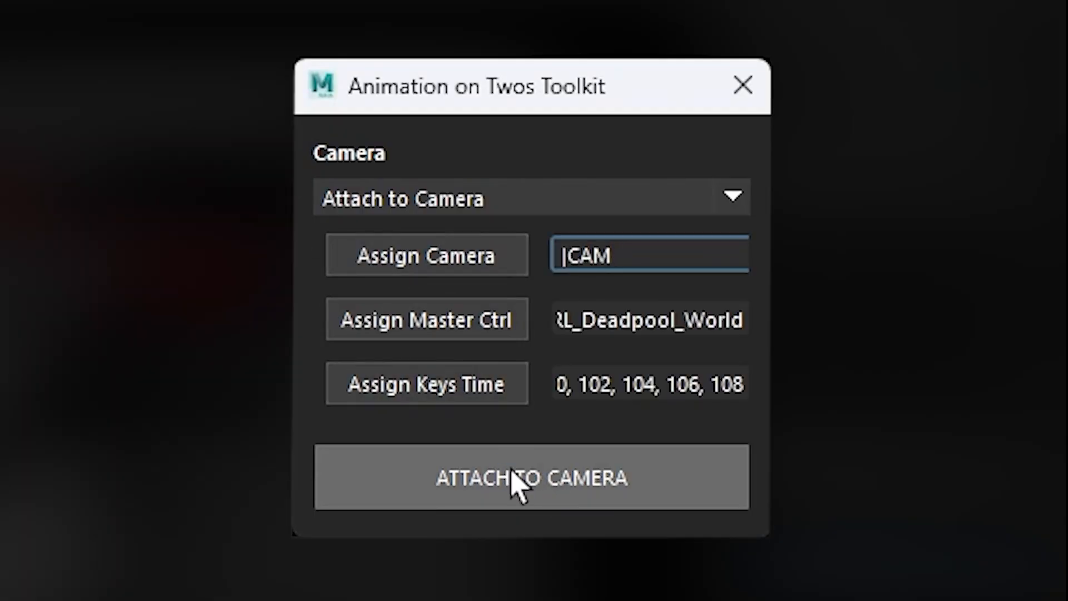
{"action": "left_click", "coordinate": [531, 477]}
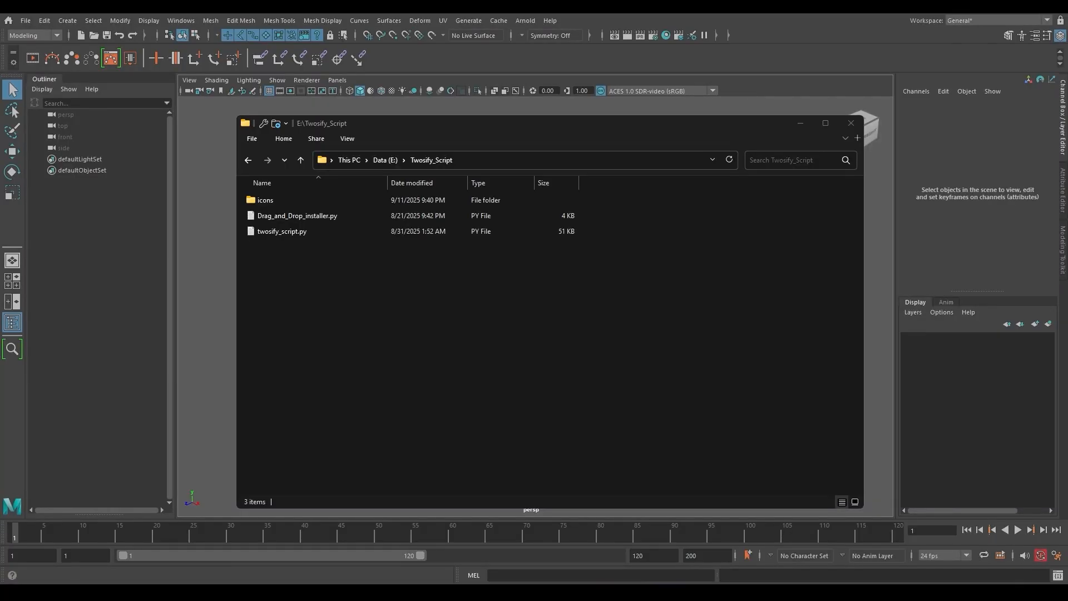
Install Twosify with the drag-and-drop installer and load twosify_script.py into the Script Editor
{"action": "left_click", "coordinate": [297, 216]}
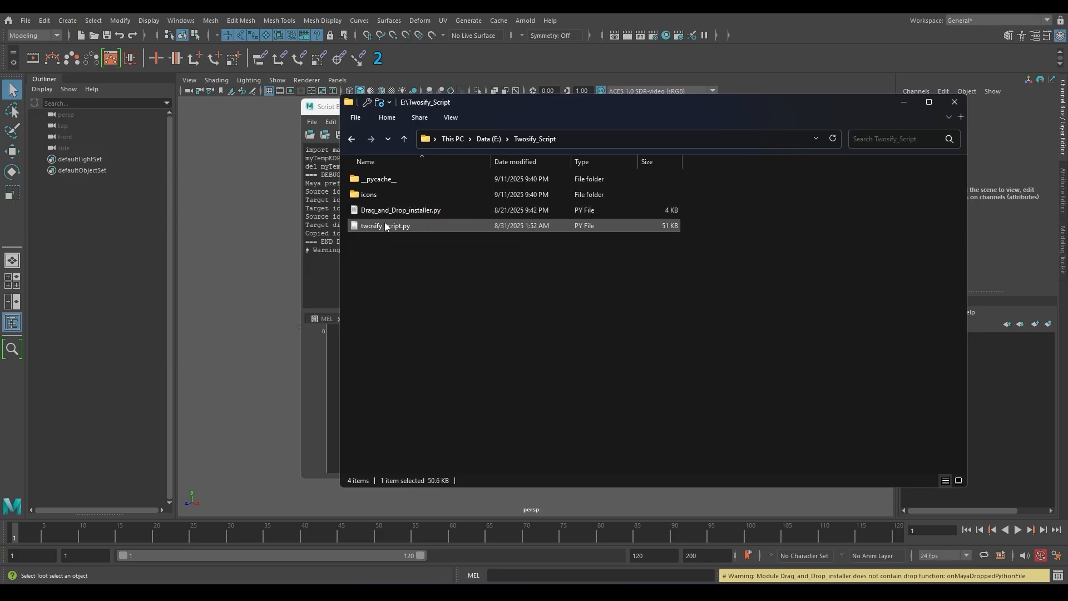
{"action": "double_click", "coordinate": [386, 225]}
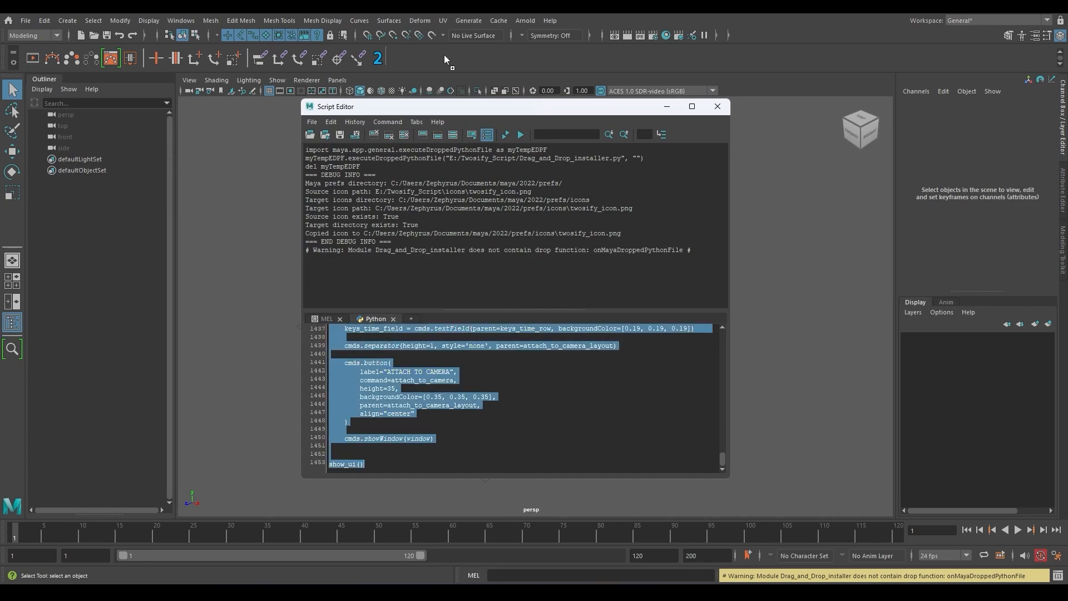
{"action": "mouse_move", "coordinate": [674, 106]}
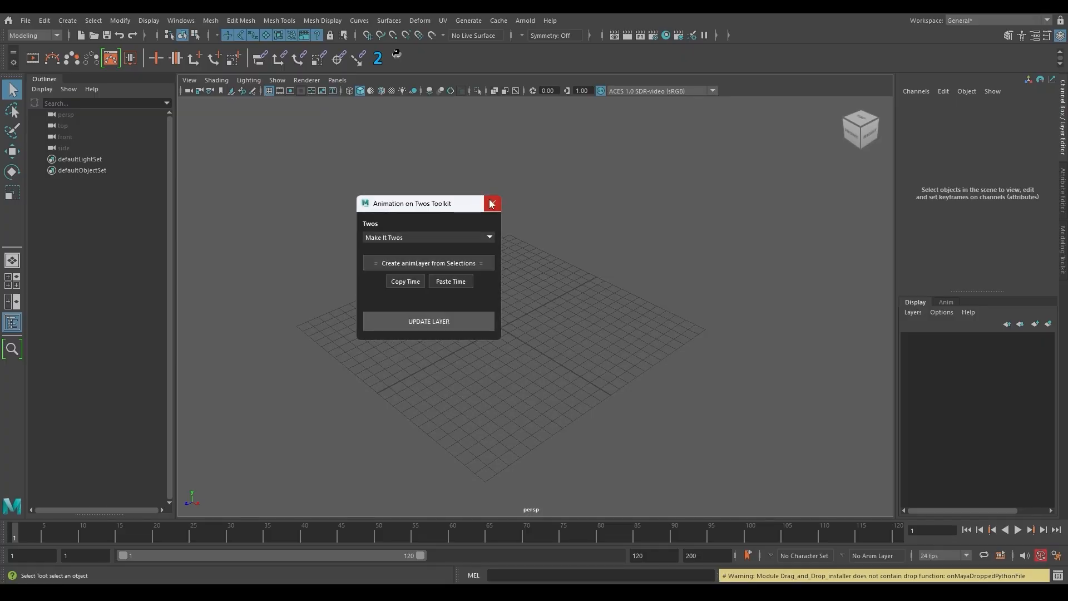
Close the toolkit, preview the samurai animation, and select the rig and sword groups
{"action": "left_click", "coordinate": [491, 203]}
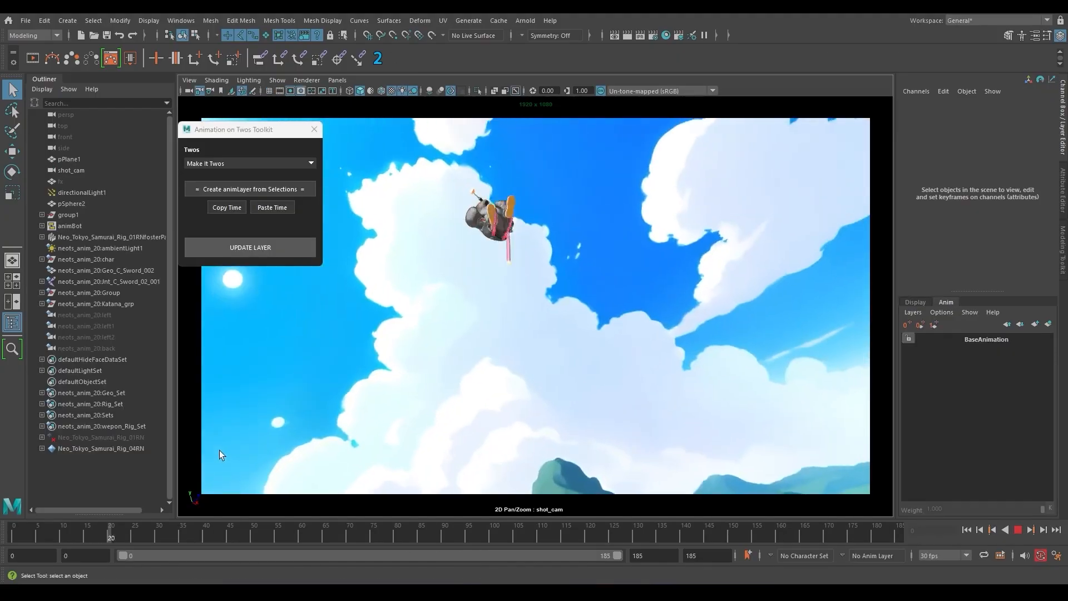
{"action": "left_click", "coordinate": [397, 525]}
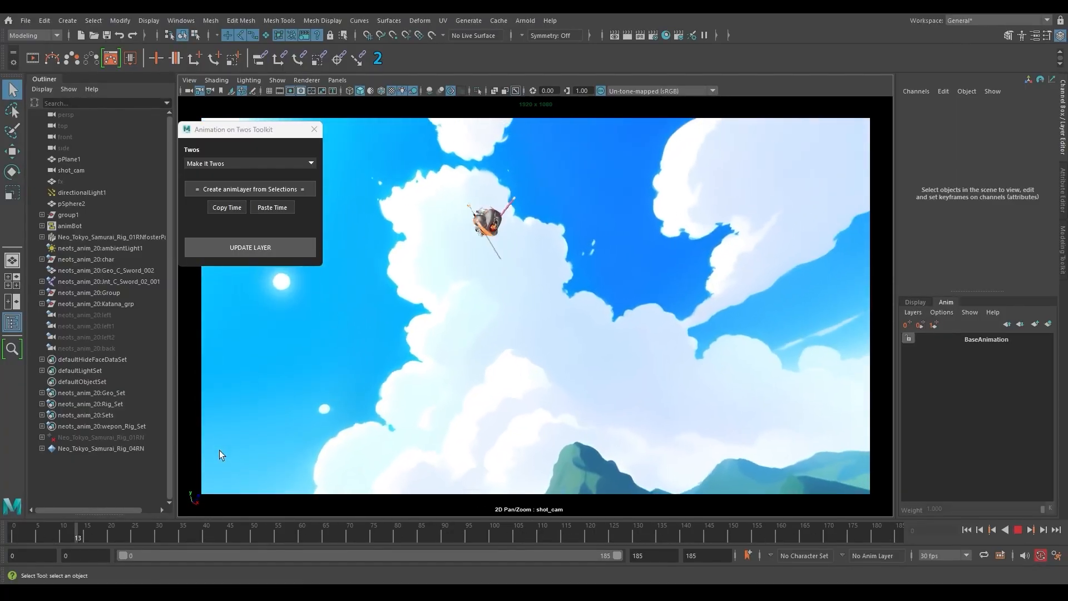
{"action": "left_click_drag", "start_coordinate": [77, 528], "coordinate": [363, 528]}
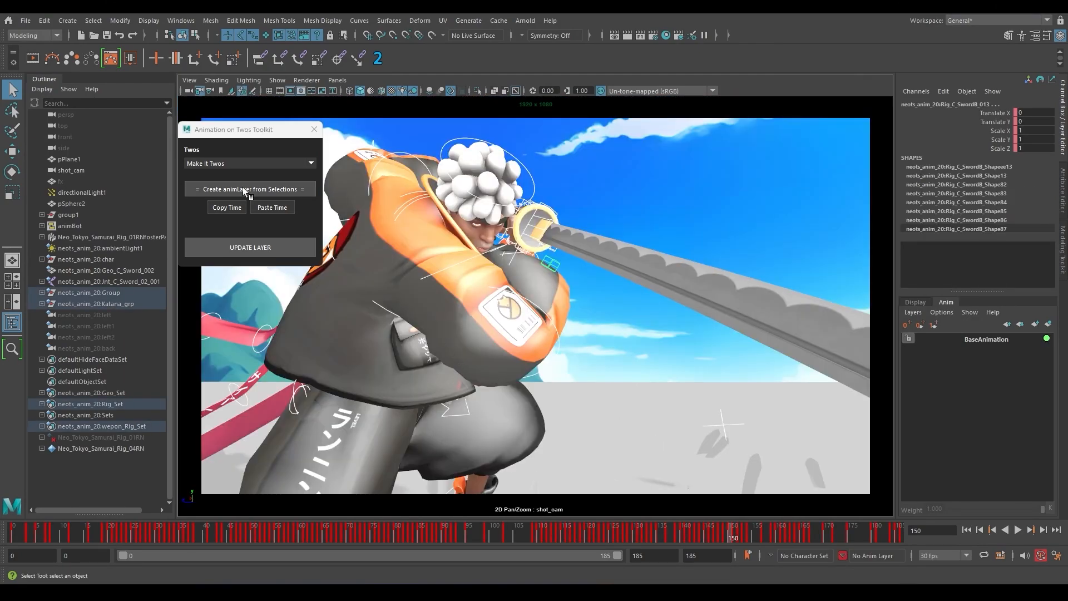
Create a TWOS anim layer from the selection with keys set on 2s
{"action": "left_click", "coordinate": [249, 189]}
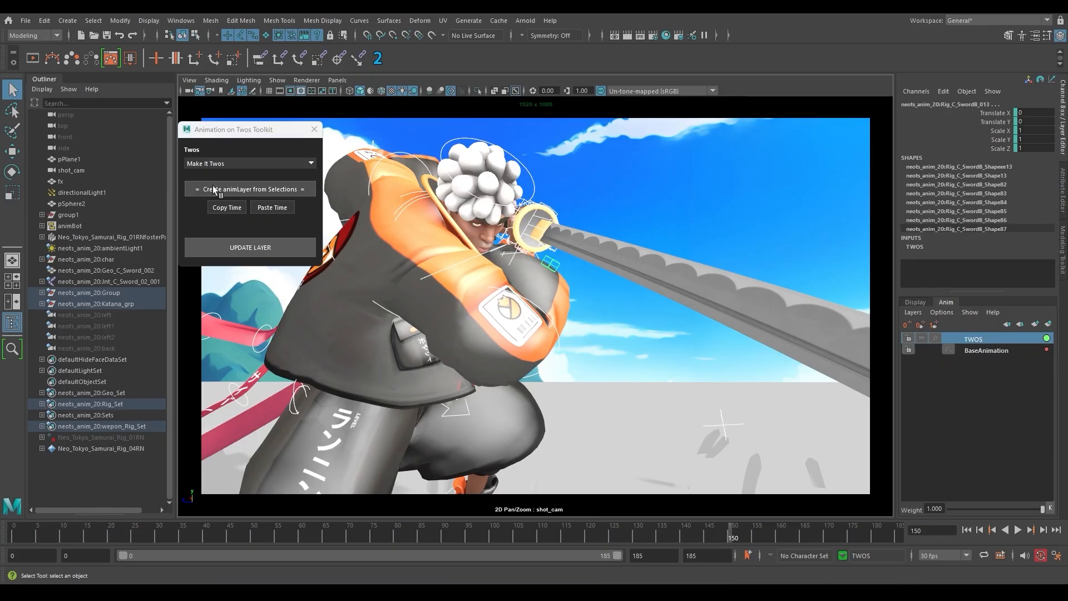
{"action": "left_click", "coordinate": [250, 189]}
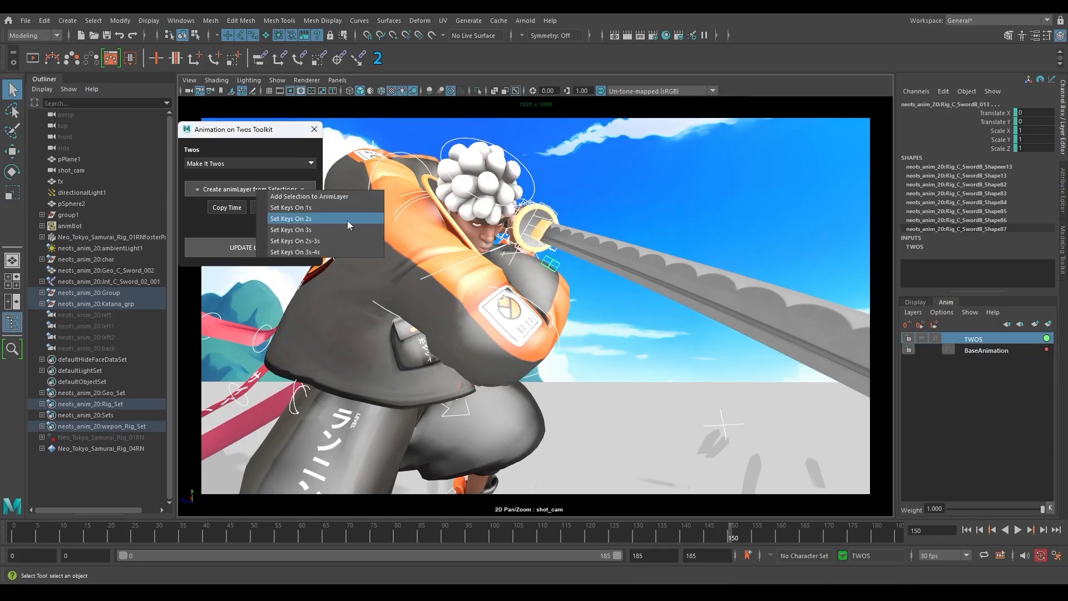
{"action": "mouse_move", "coordinate": [327, 223]}
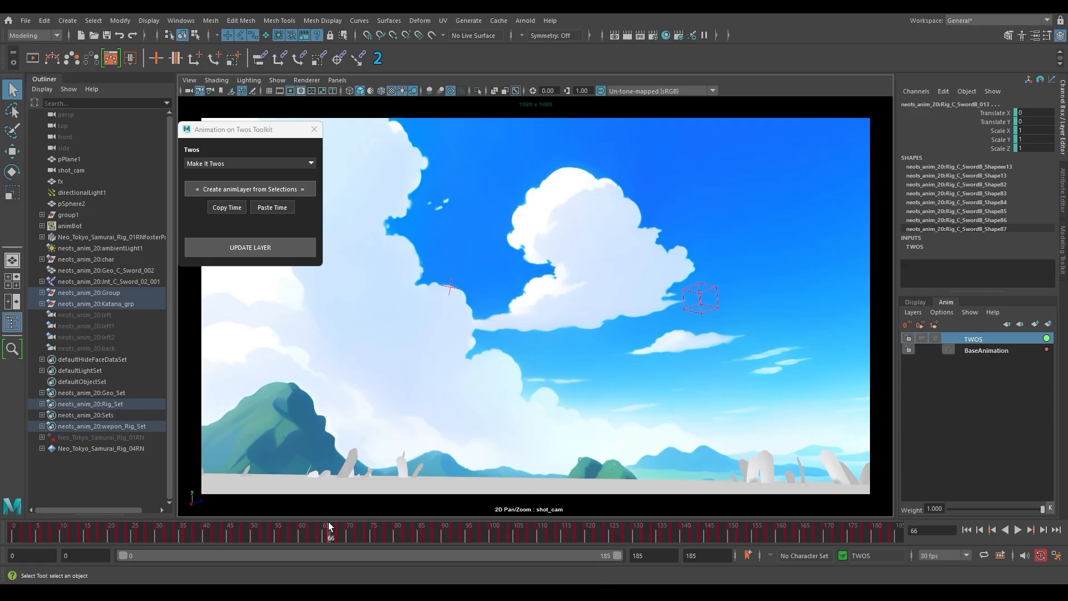
{"action": "left_click", "coordinate": [986, 349]}
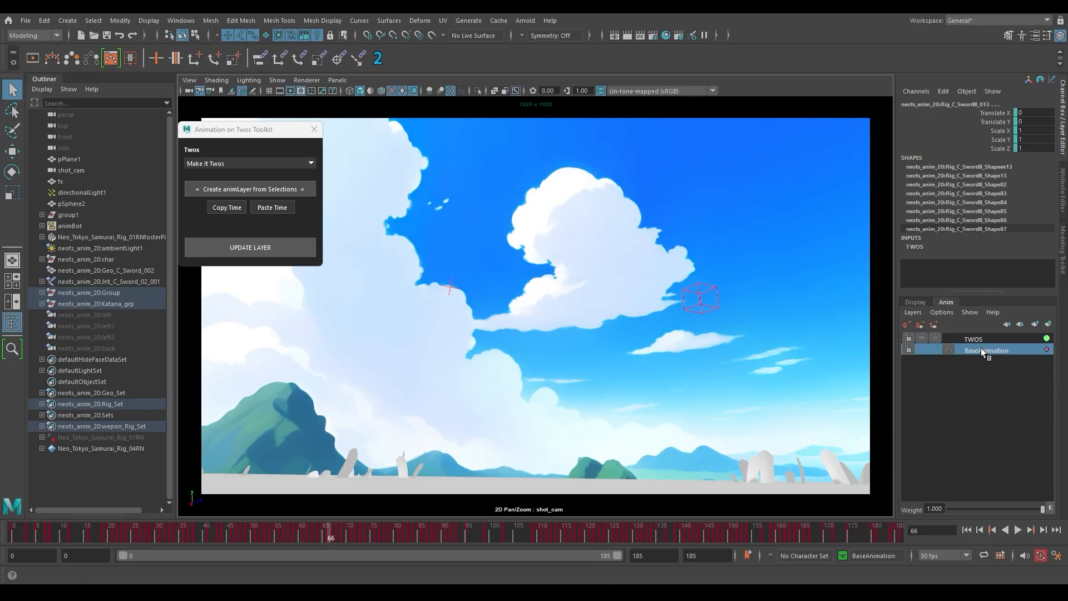
{"action": "left_click", "coordinate": [985, 349]}
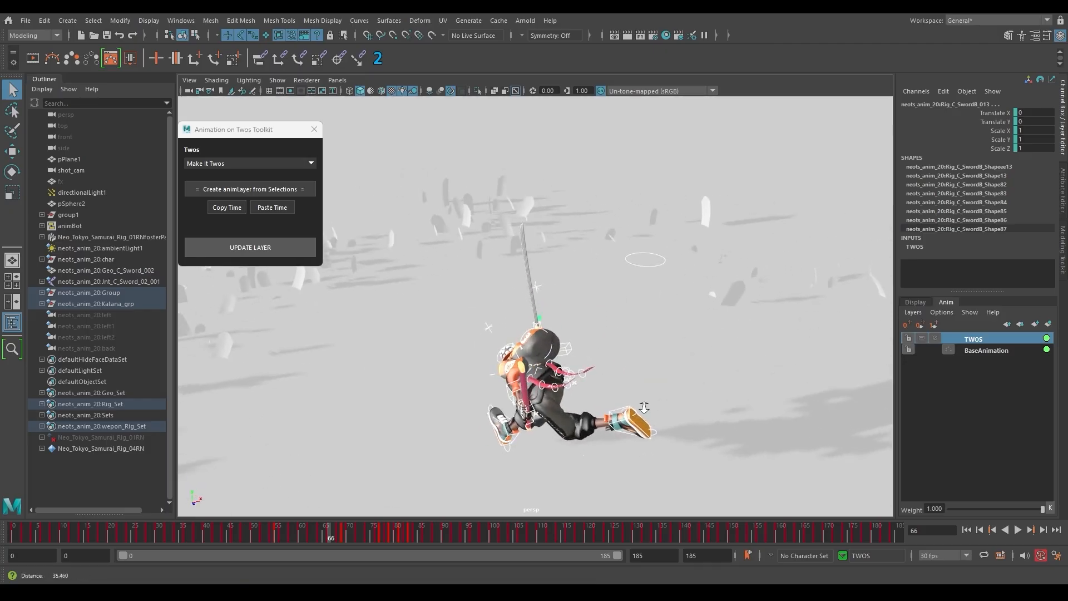
{"action": "left_click", "coordinate": [249, 189]}
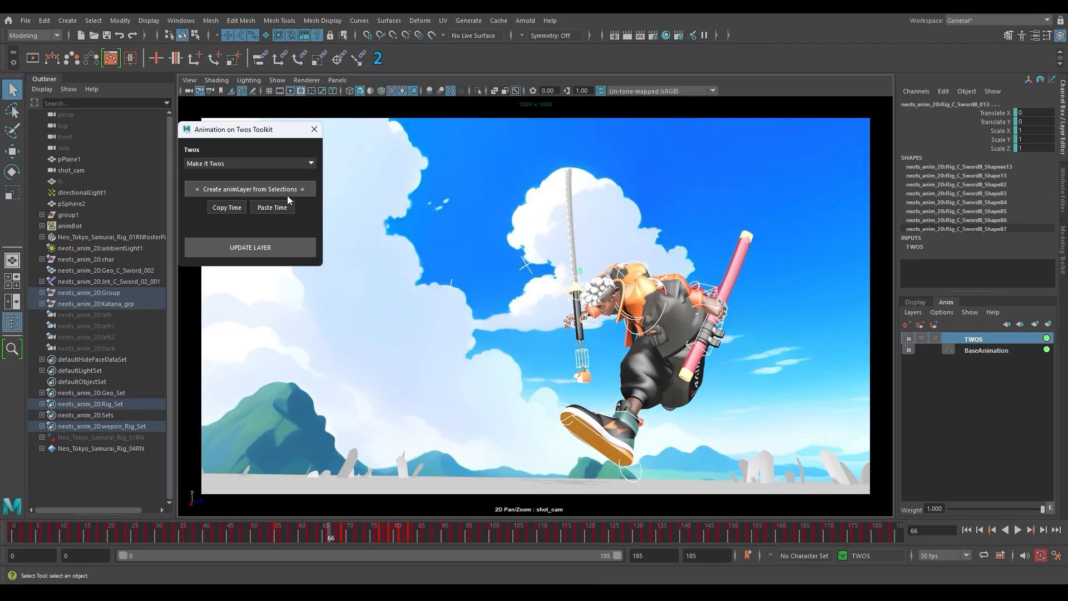
{"action": "left_click", "coordinate": [1016, 529]}
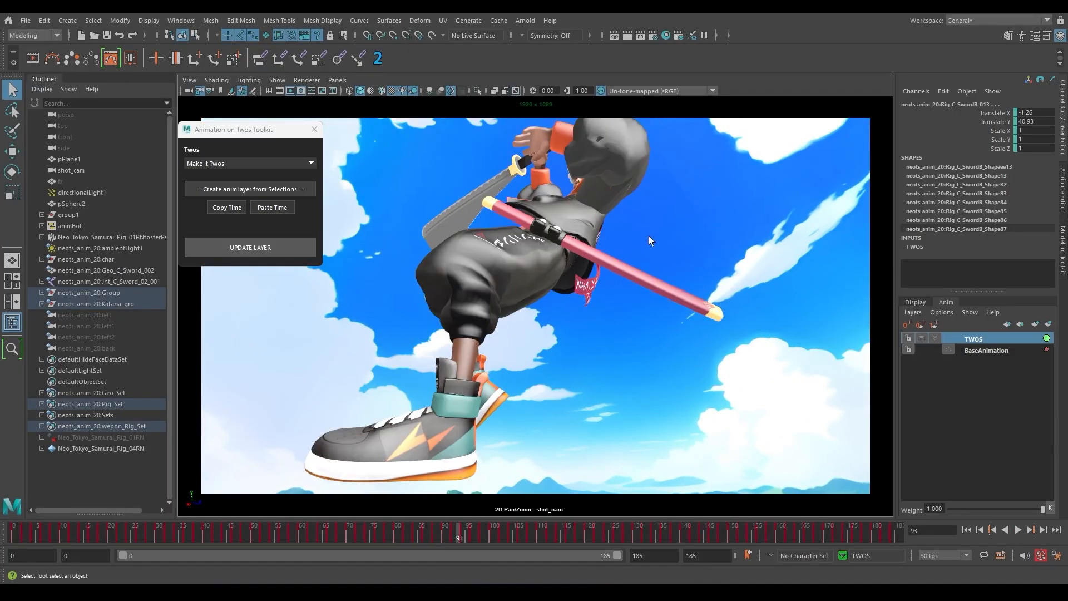
Scrub the timeline to review the stepped samurai motion
{"action": "left_click", "coordinate": [474, 536]}
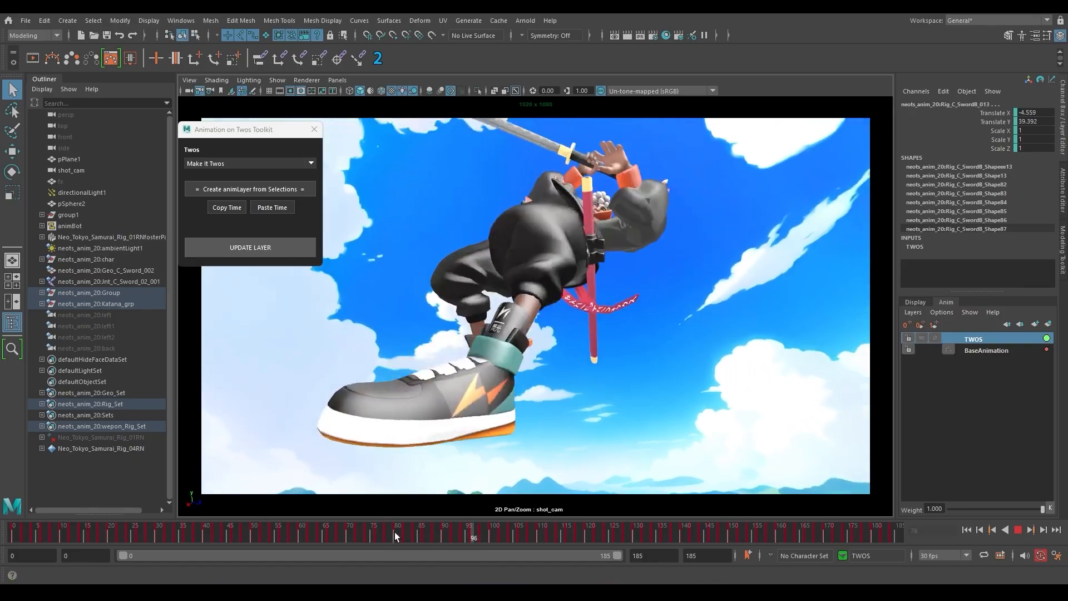
{"action": "left_click_drag", "start_coordinate": [473, 537], "coordinate": [607, 538]}
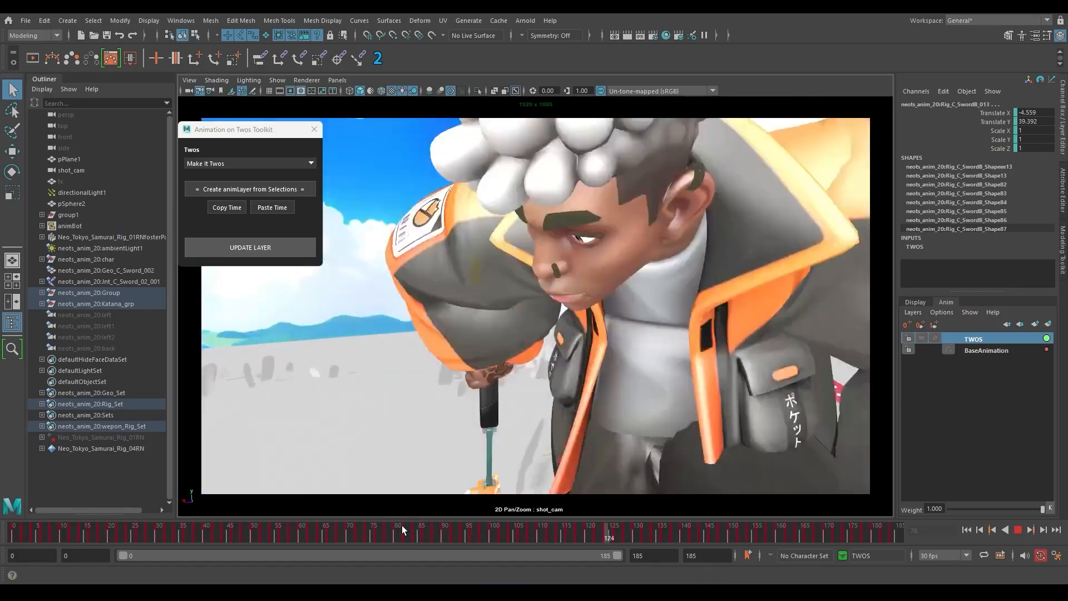
{"action": "left_click", "coordinate": [793, 527]}
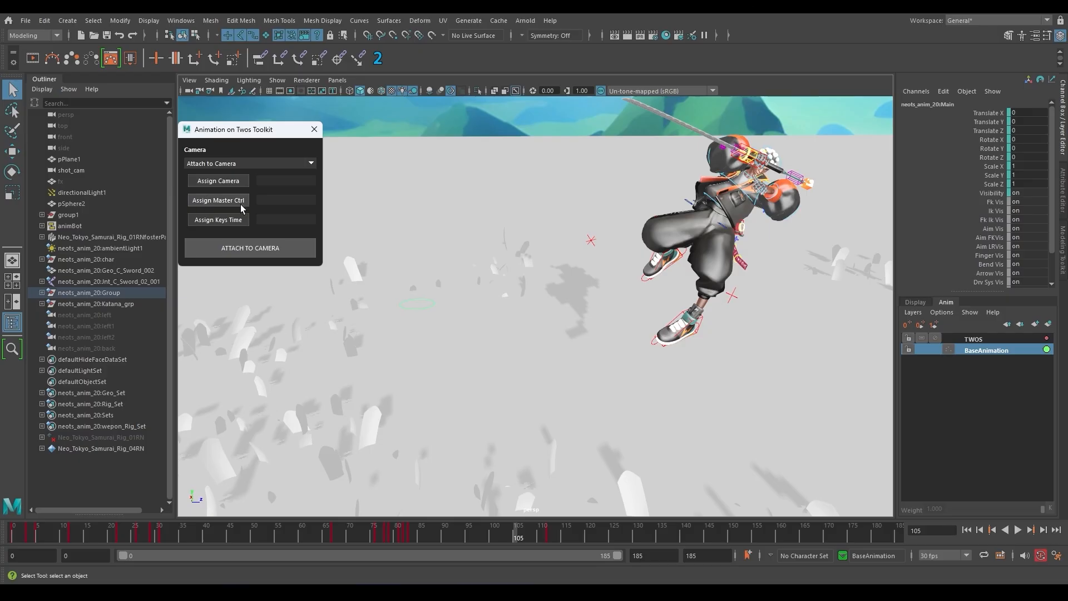
Assign Main control and shot_cam, attach the camera, and scrub through the shot
{"action": "left_click", "coordinate": [218, 200]}
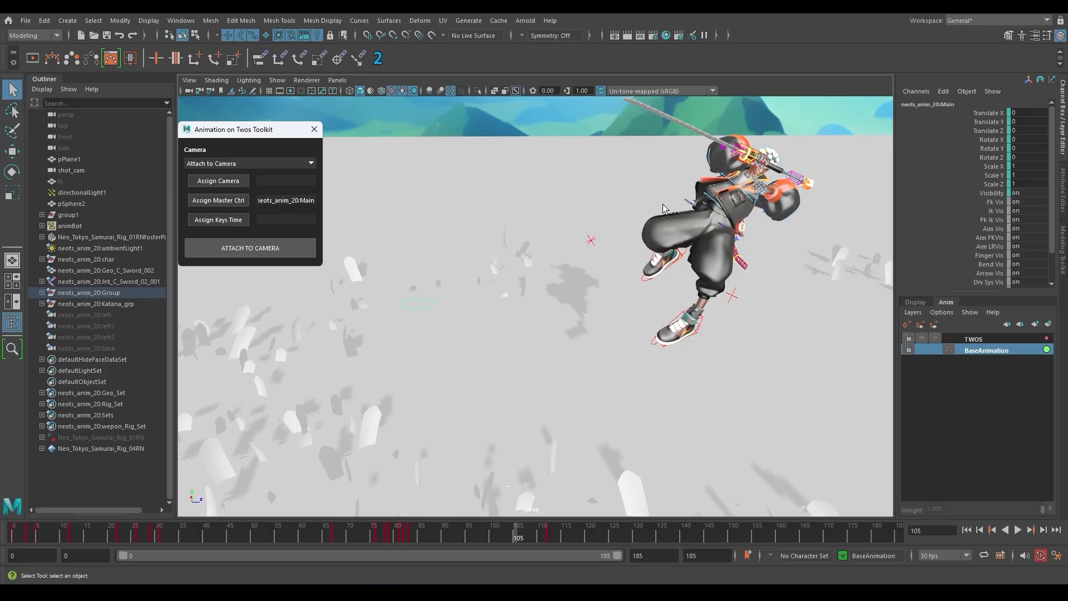
{"action": "left_click", "coordinate": [71, 170]}
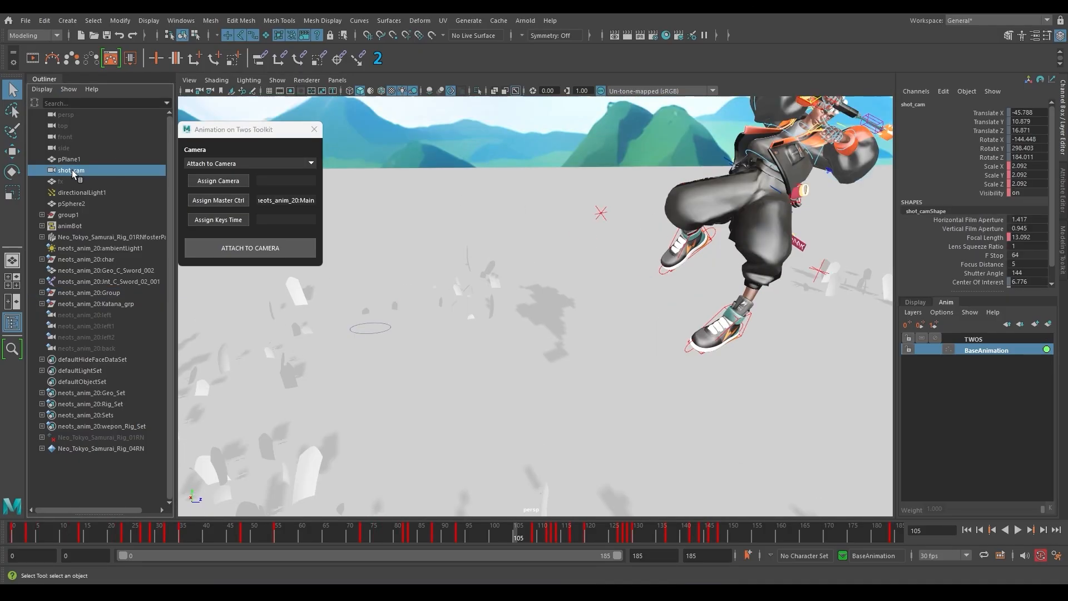
{"action": "left_click", "coordinate": [218, 180]}
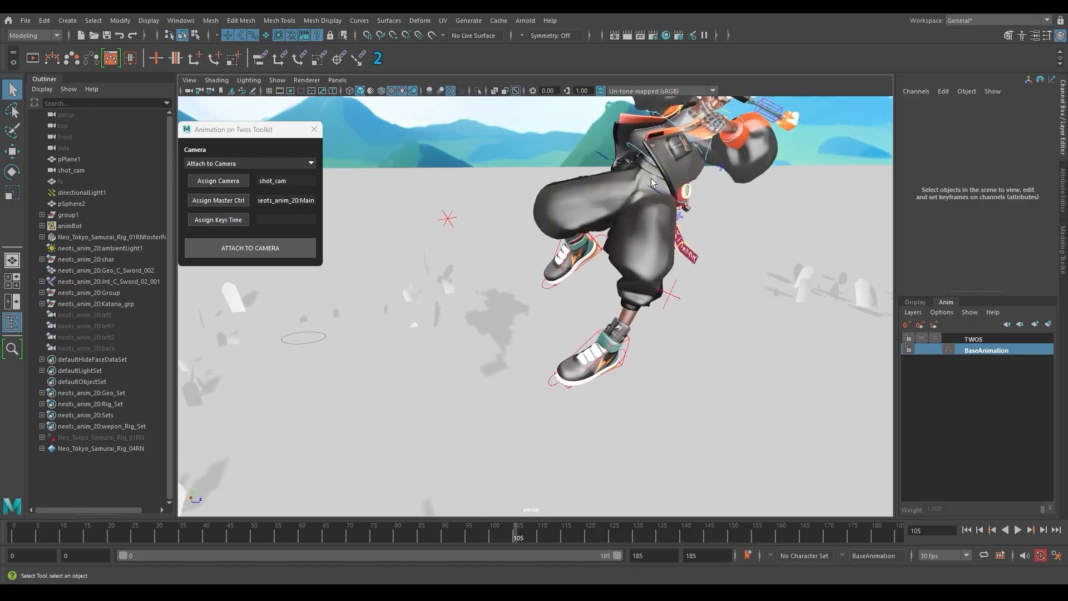
{"action": "left_click", "coordinate": [974, 339]}
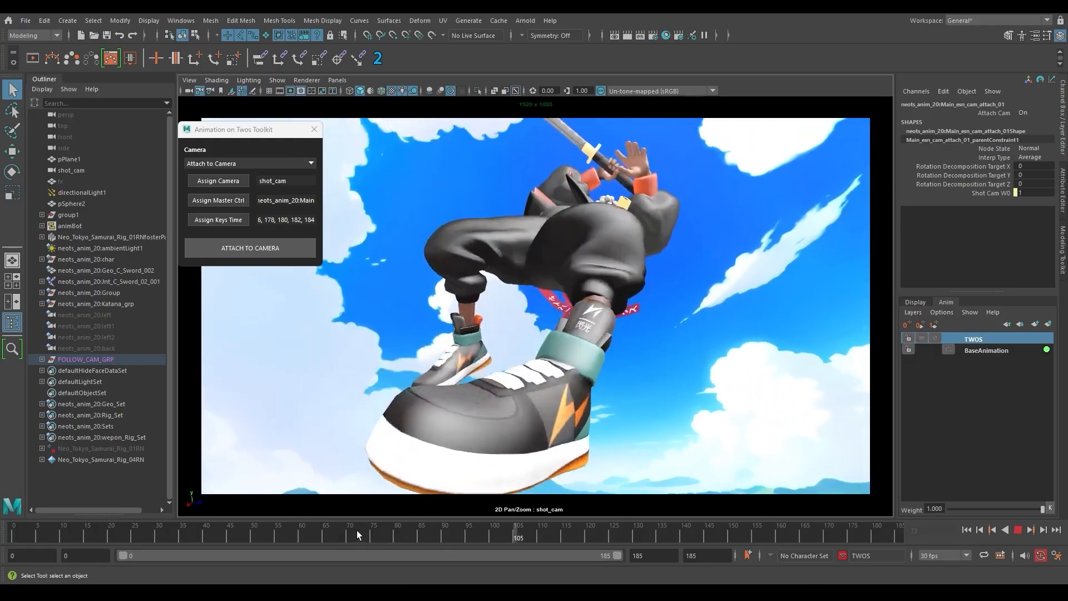
{"action": "left_click_drag", "start_coordinate": [519, 530], "coordinate": [585, 531]}
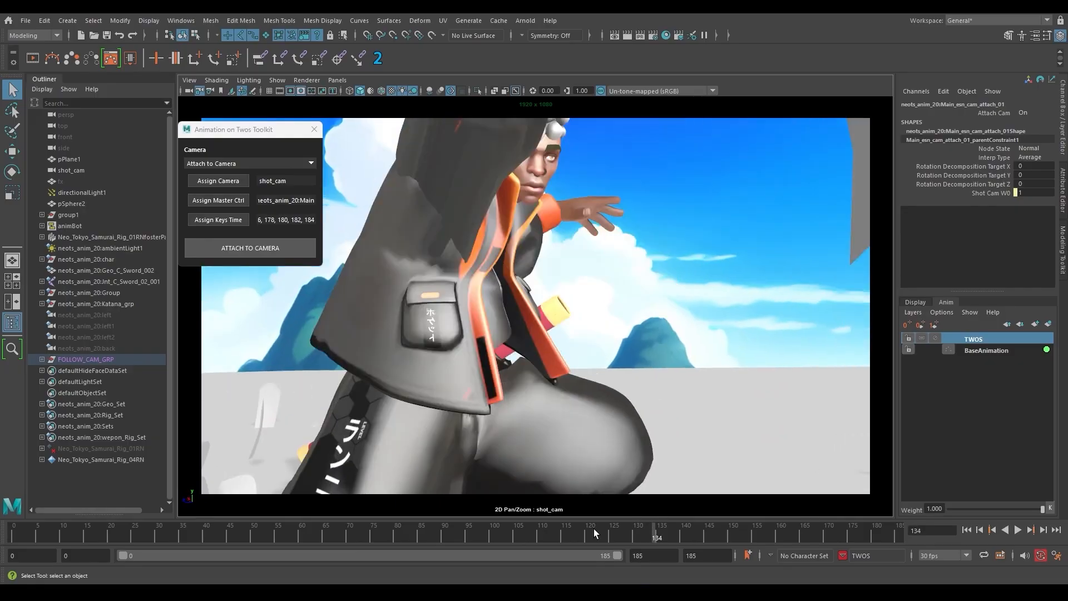
{"action": "left_click", "coordinate": [543, 524]}
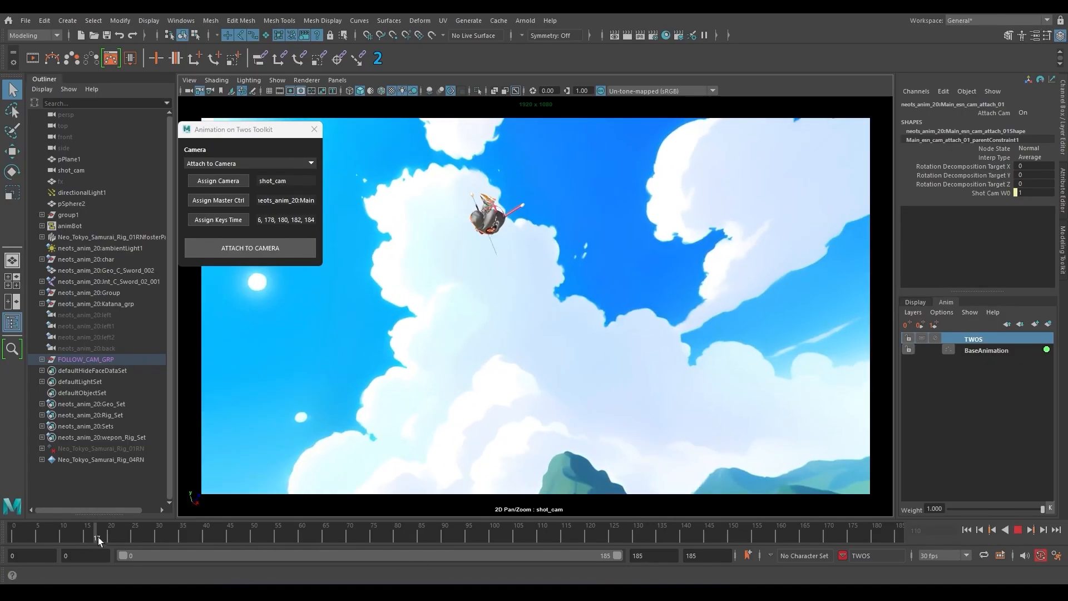
Play the shot start, select FOLLOW_CAM_GRP, and set the camera attachment weight to 0
{"action": "left_click_drag", "start_coordinate": [97, 538], "coordinate": [244, 538]}
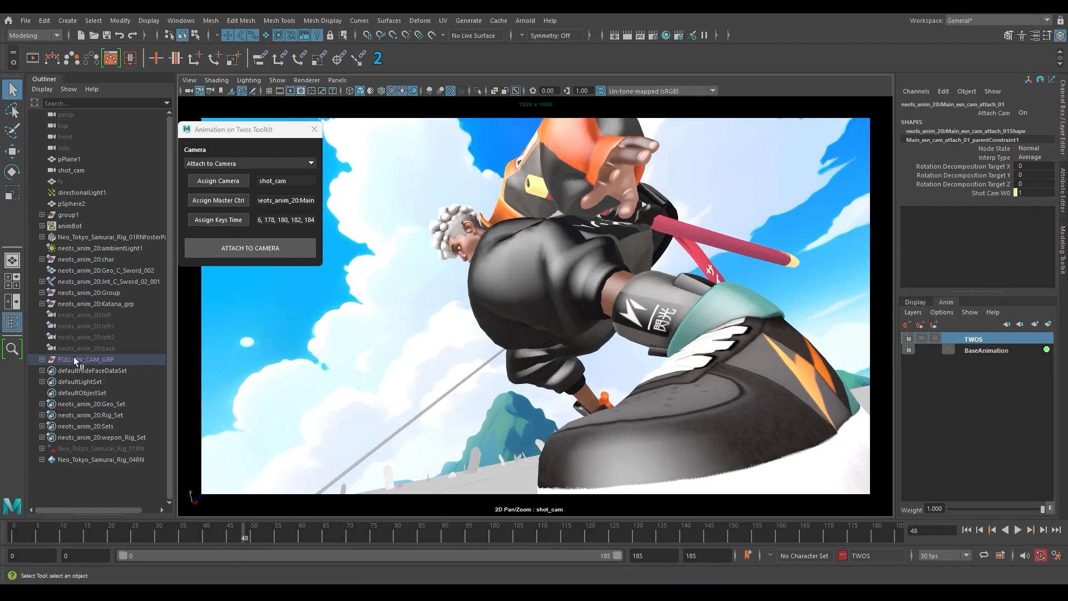
{"action": "left_click", "coordinate": [42, 359]}
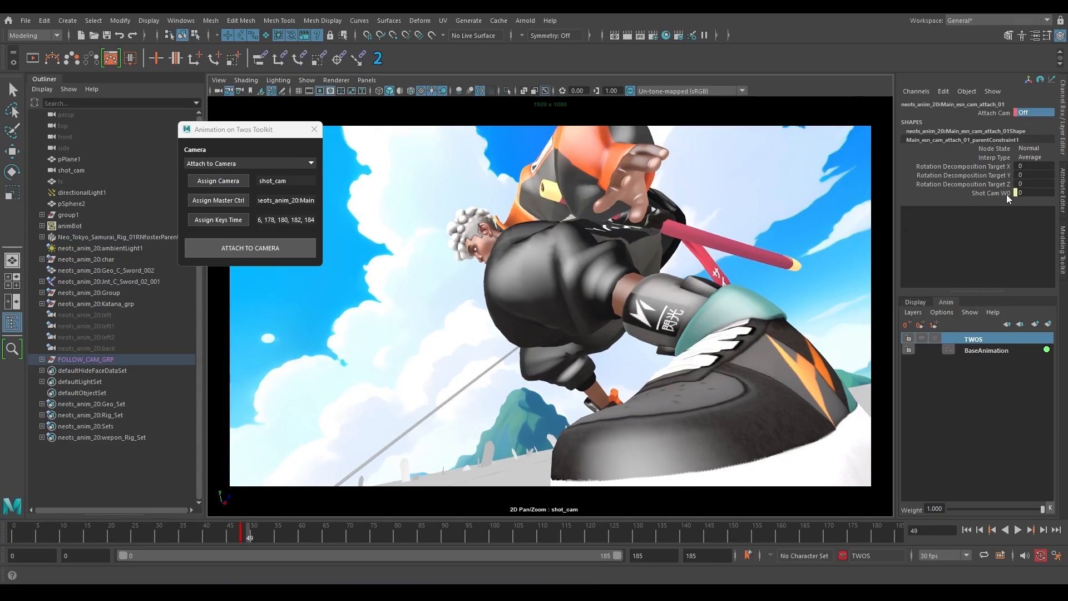
{"action": "left_click", "coordinate": [1032, 112]}
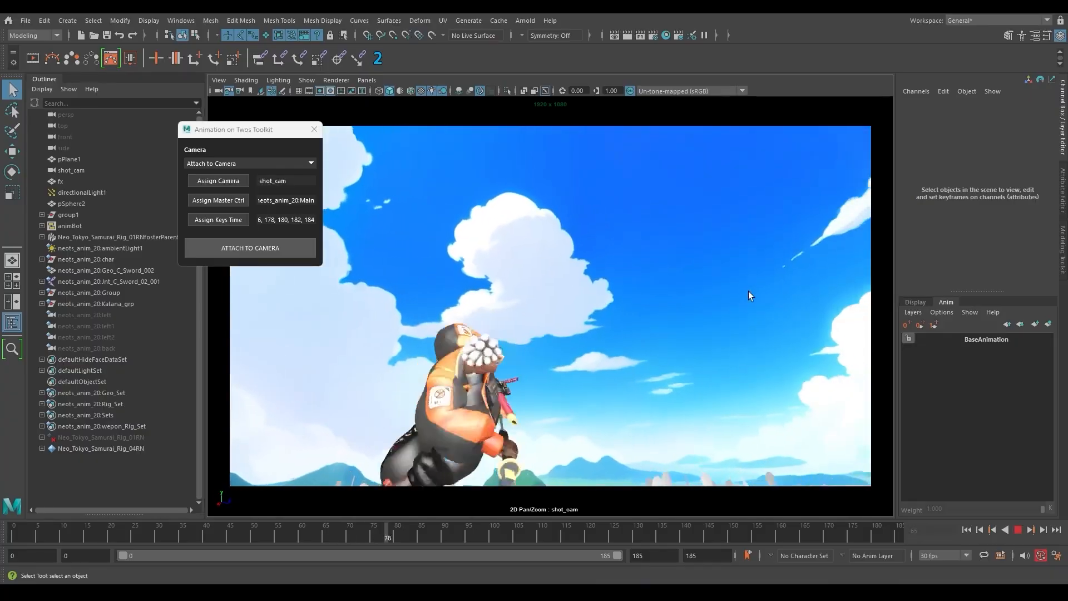
Switch to Make It Twos, add a locator, and copy the animation's key times
{"action": "left_click", "coordinate": [249, 163]}
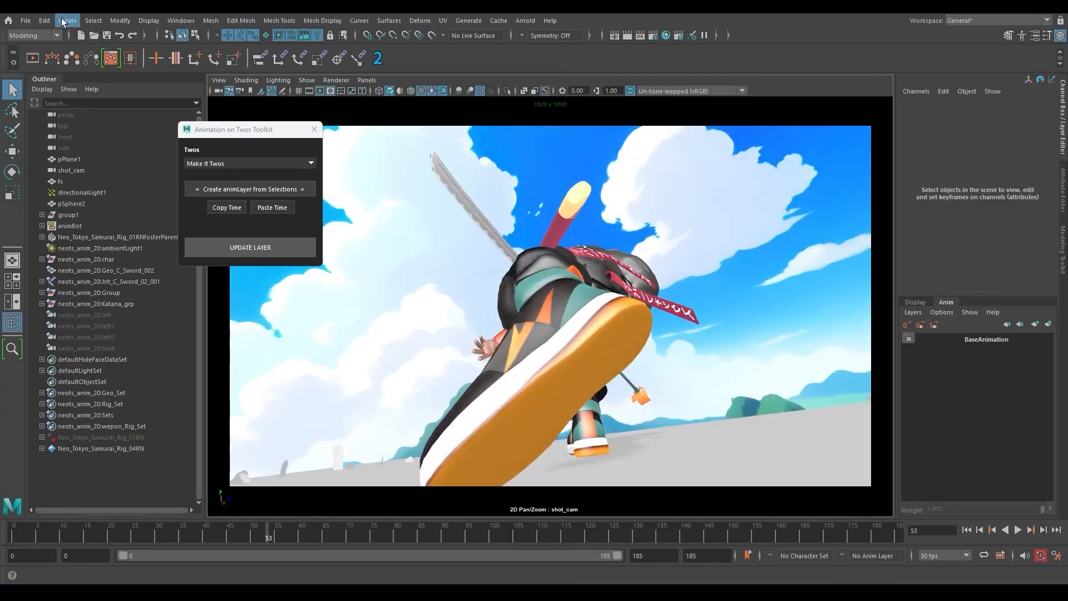
{"action": "left_click", "coordinate": [67, 20]}
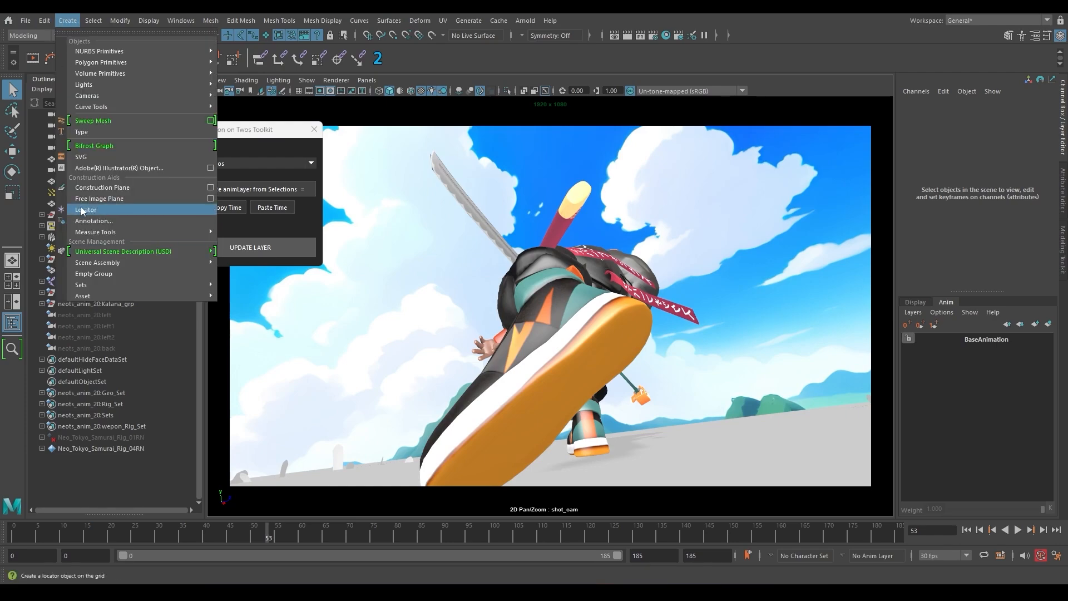
{"action": "mouse_move", "coordinate": [94, 221]}
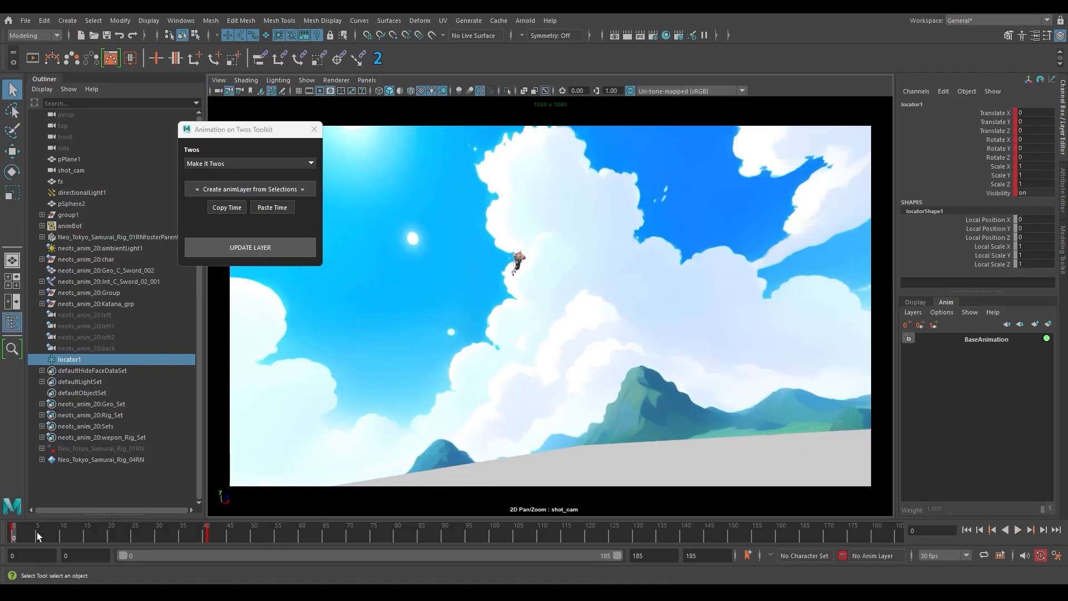
{"action": "left_click", "coordinate": [161, 525]}
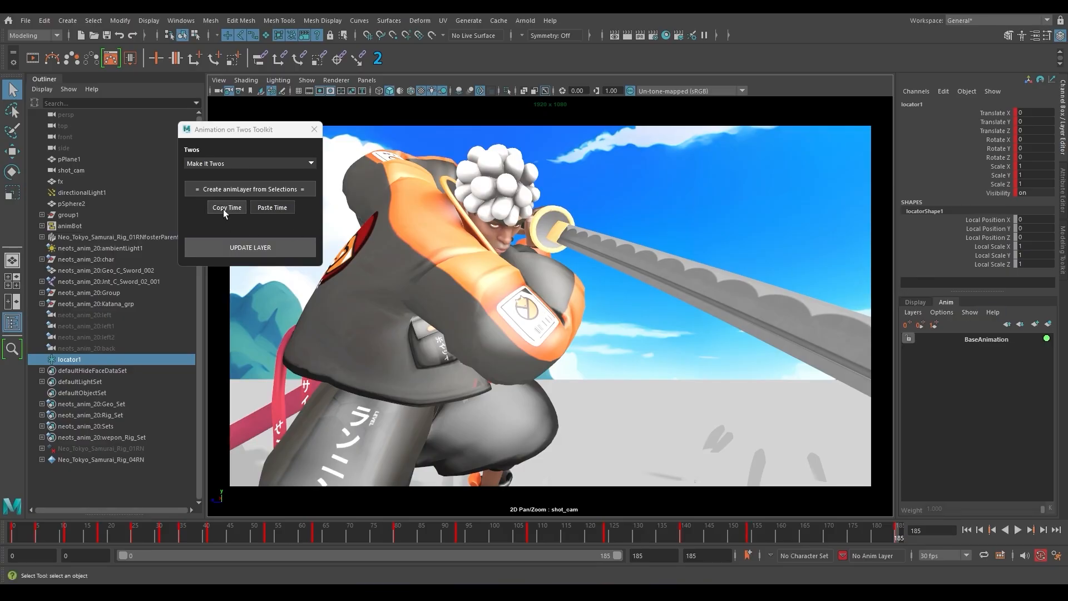
{"action": "left_click", "coordinate": [227, 207]}
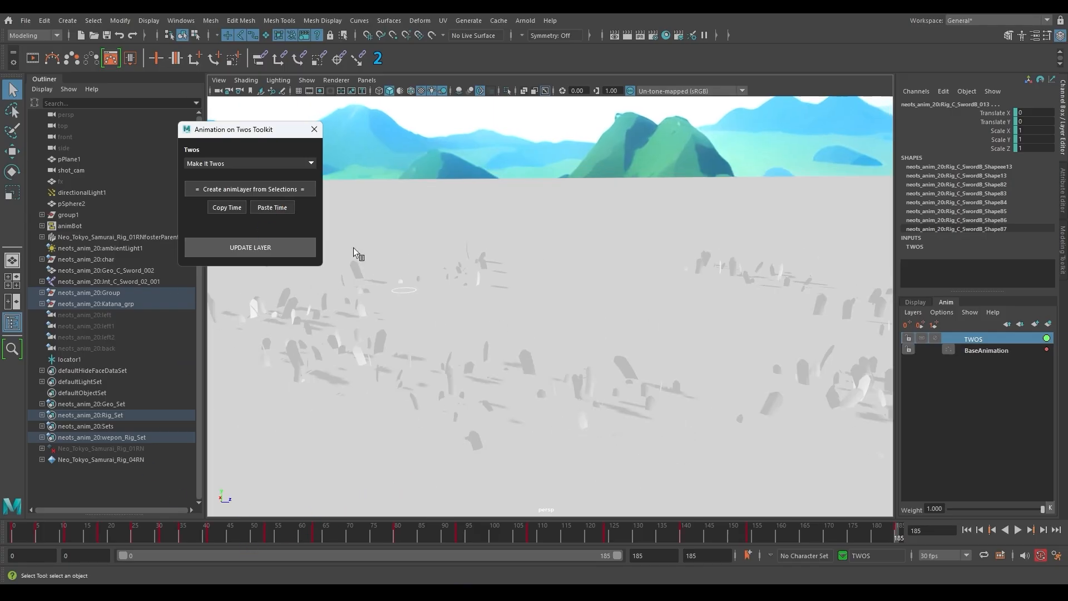
Update the TWOS layer, check stepped frames, and show the Set Keys On 2s-3s options
{"action": "left_click", "coordinate": [250, 247]}
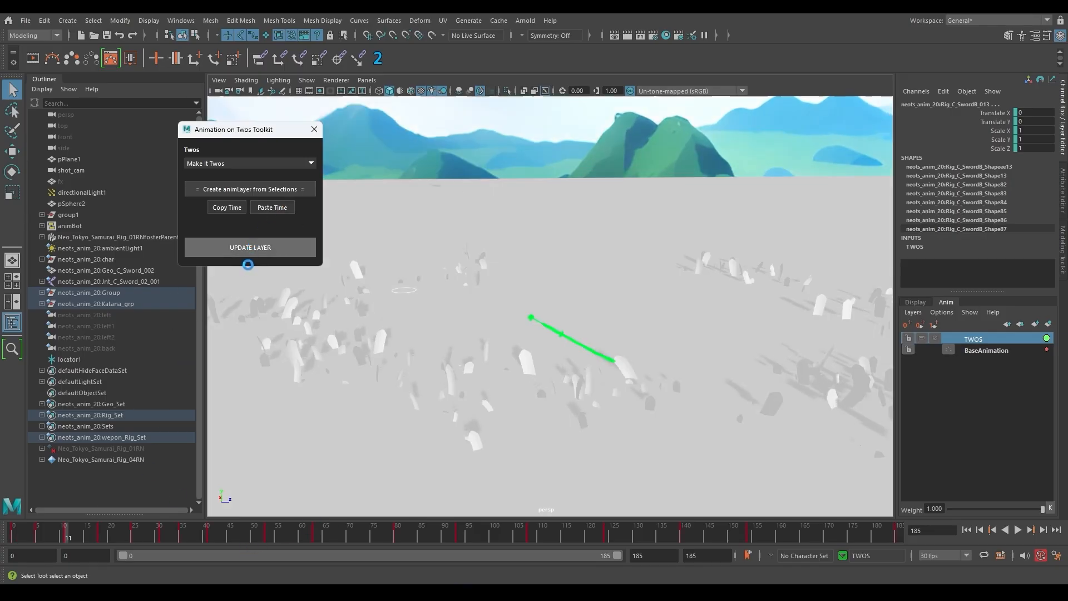
{"action": "left_click", "coordinate": [250, 247]}
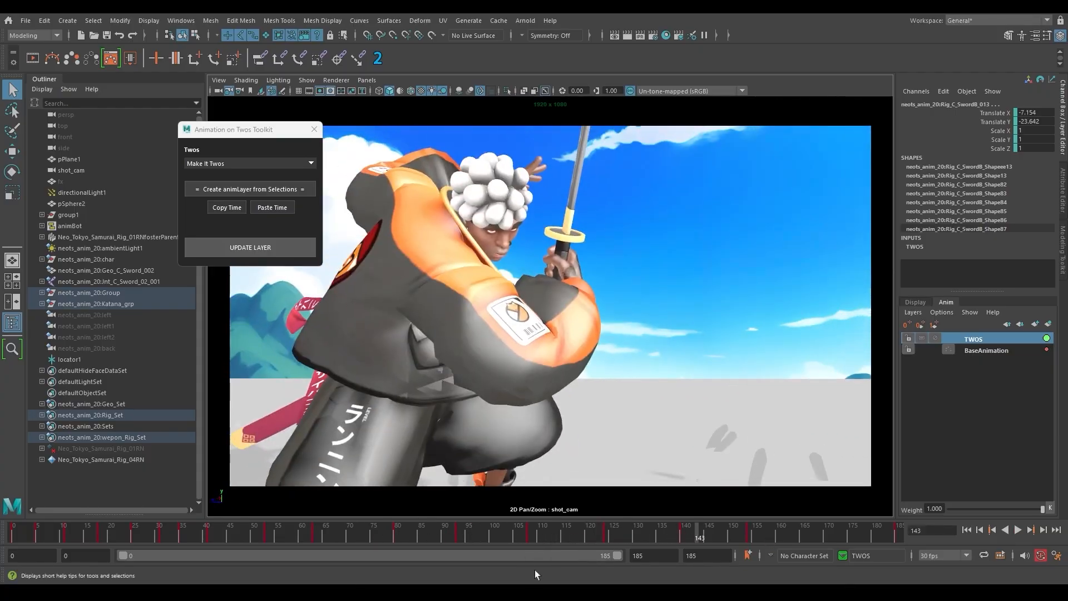
{"action": "left_click", "coordinate": [538, 525]}
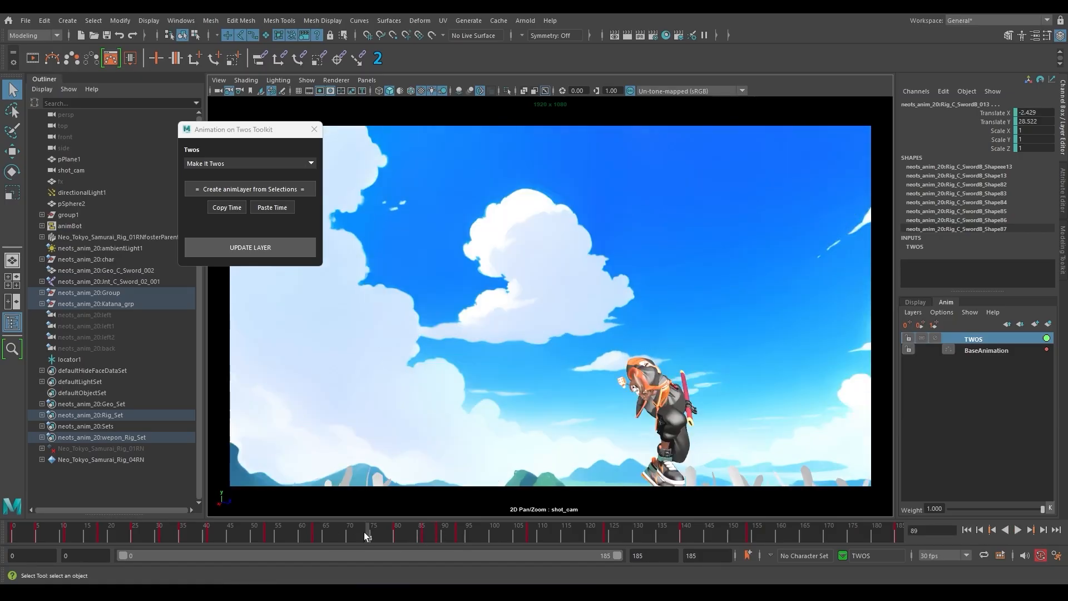
{"action": "left_click", "coordinate": [504, 524]}
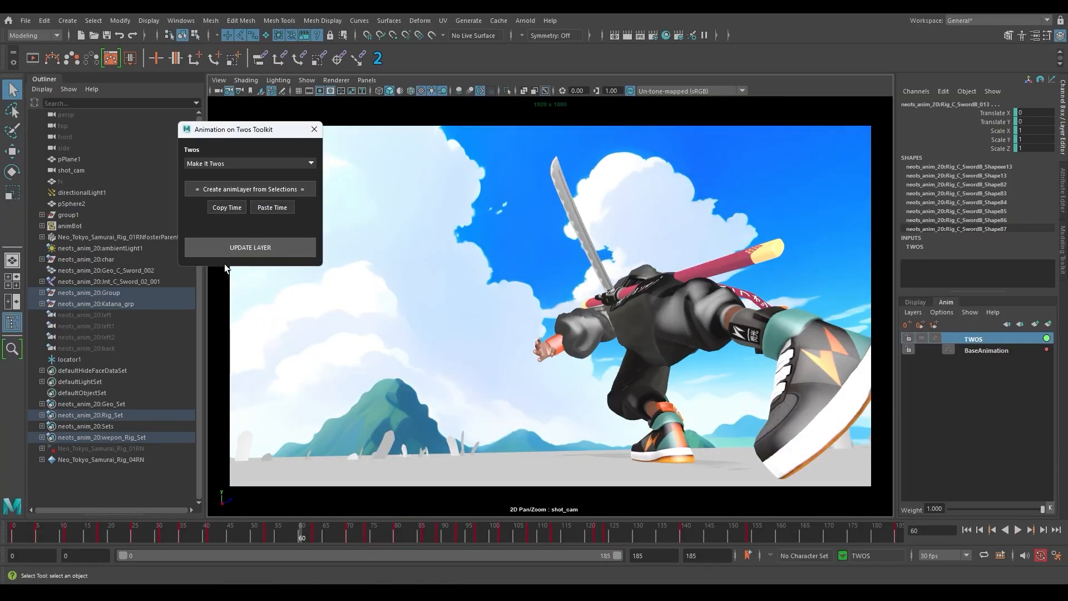
{"action": "left_click", "coordinate": [250, 189]}
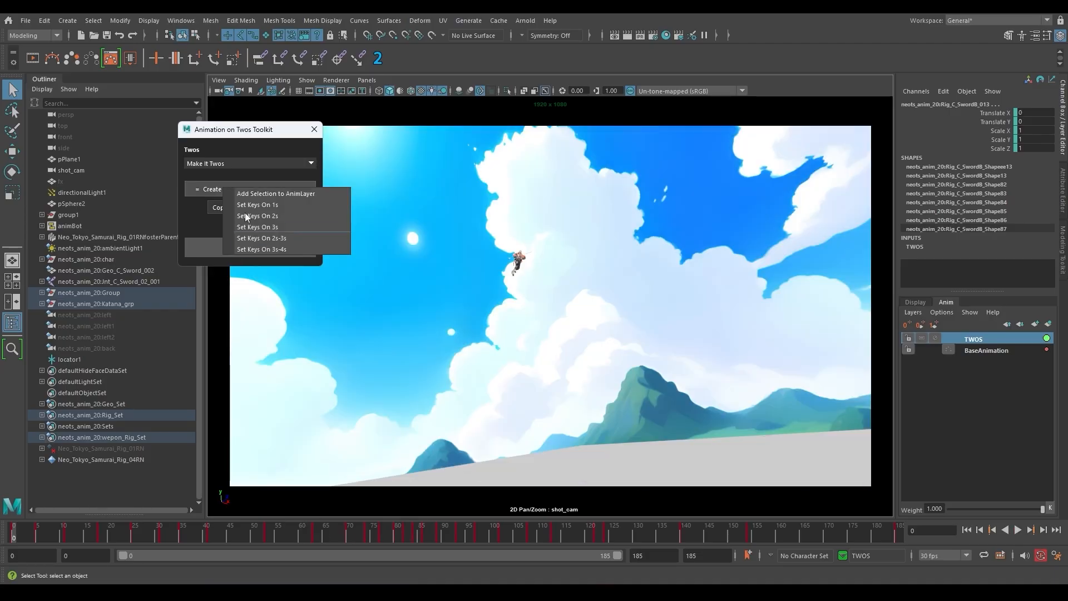
{"action": "mouse_move", "coordinate": [280, 238]}
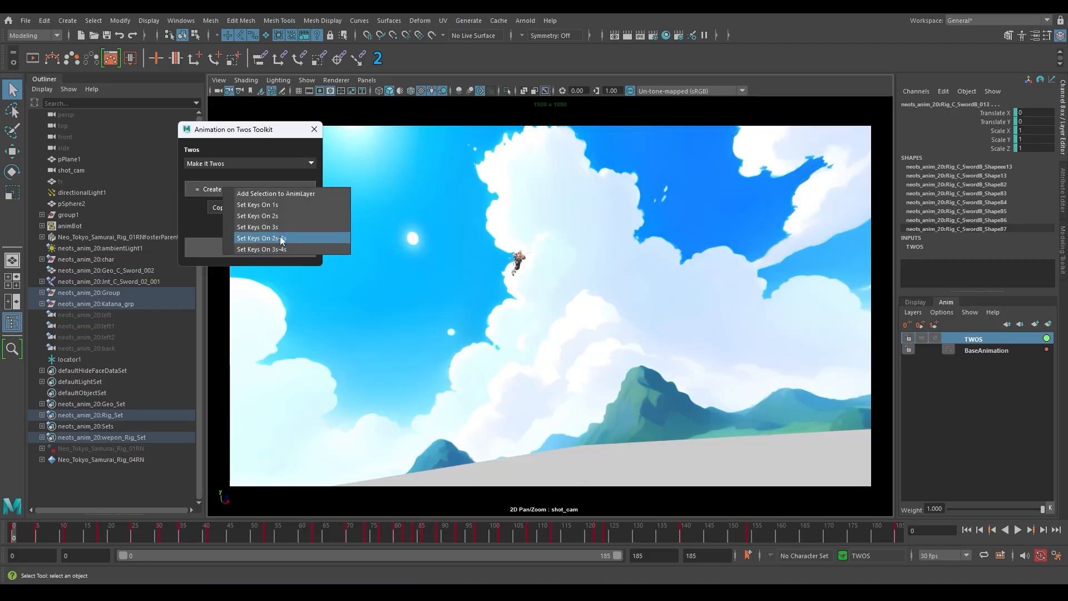